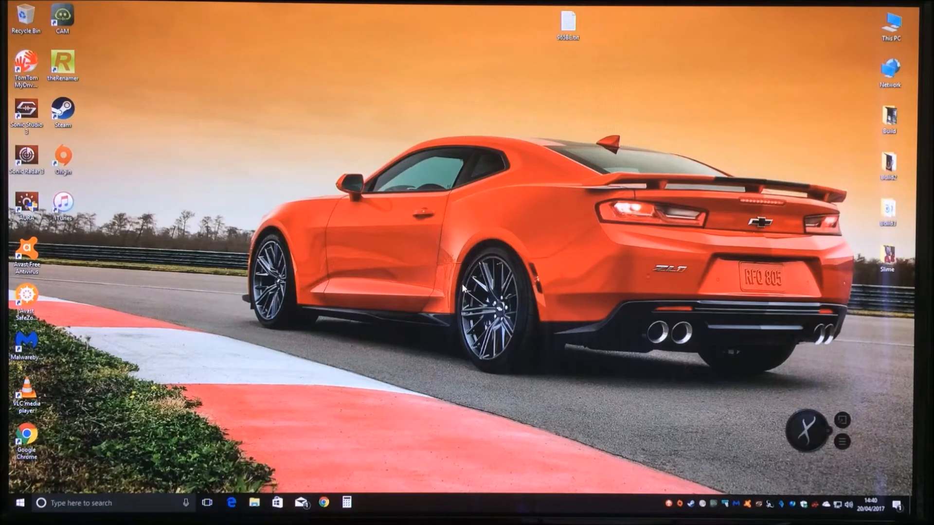
Step: Open Sapphire TriXX from the tray to show GPU clock, voltage and fan readings
left_click(703, 504)
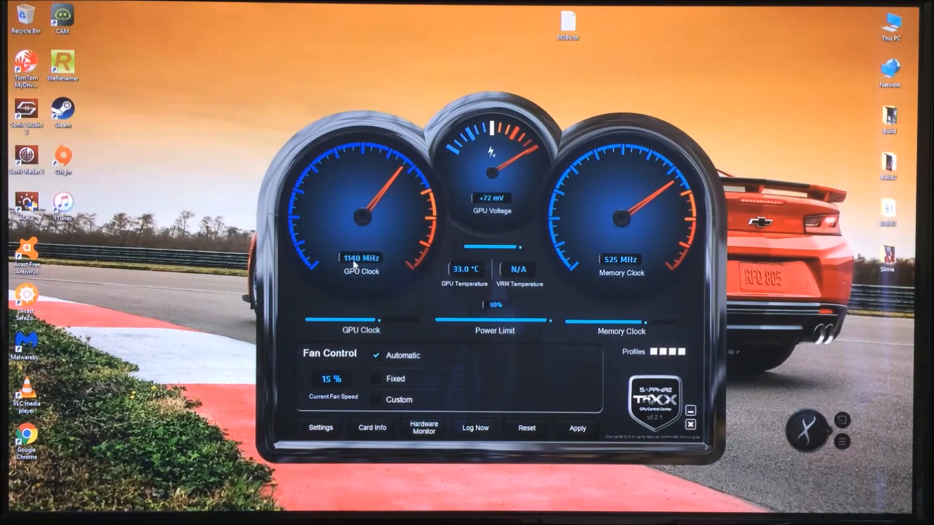
mouse_move(342, 241)
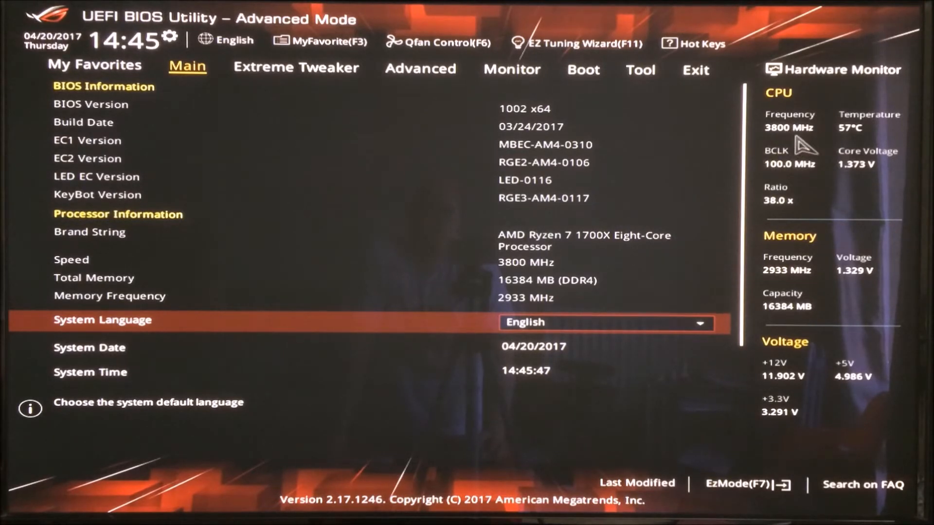
mouse_move(782, 295)
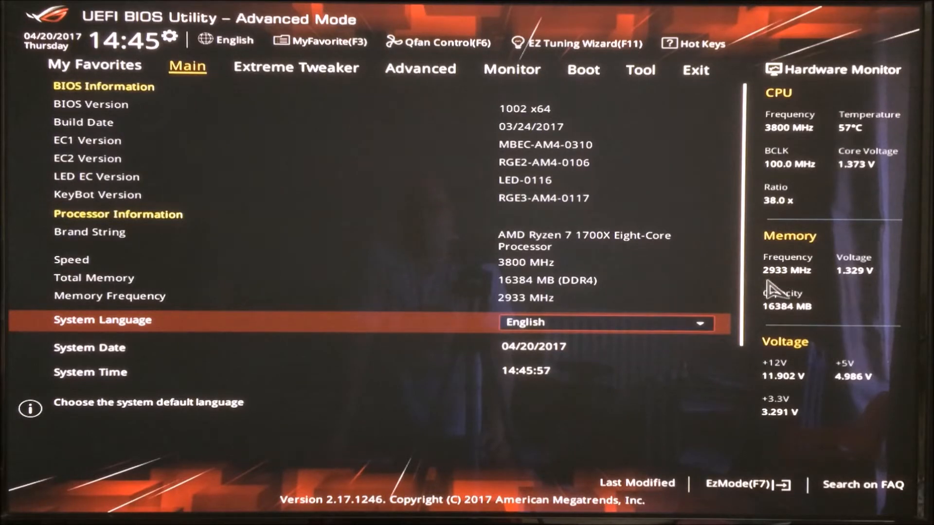
mouse_move(350, 231)
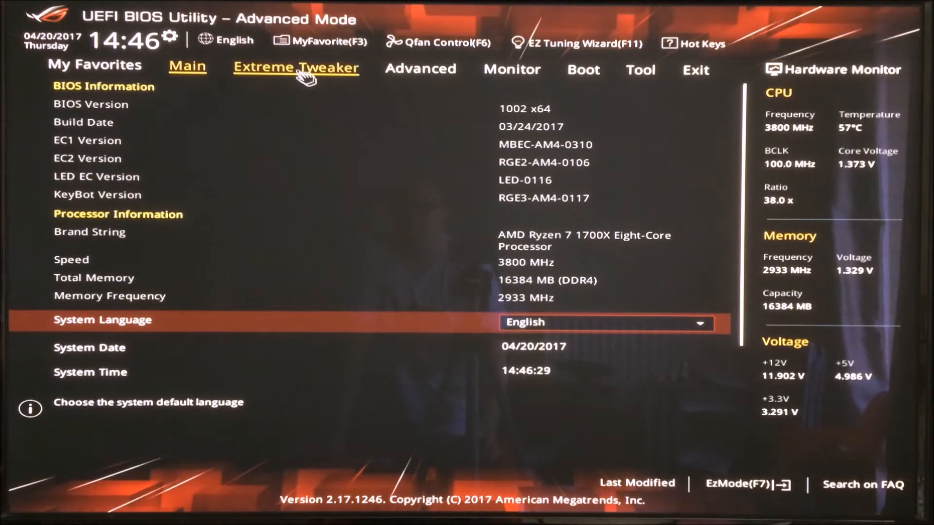
Step: Open the Extreme Tweaker page showing BCLK 100.0000 and CPU core ratio 38.00
left_click(295, 67)
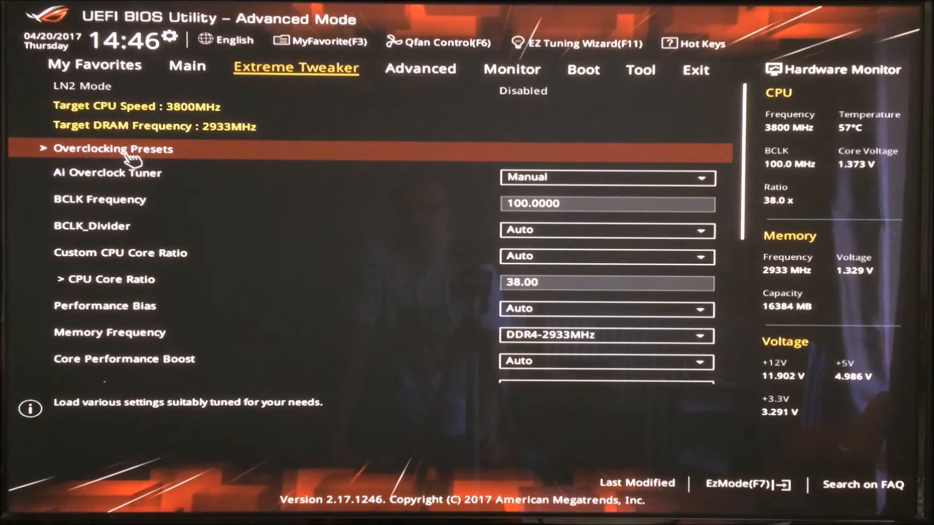
mouse_move(458, 122)
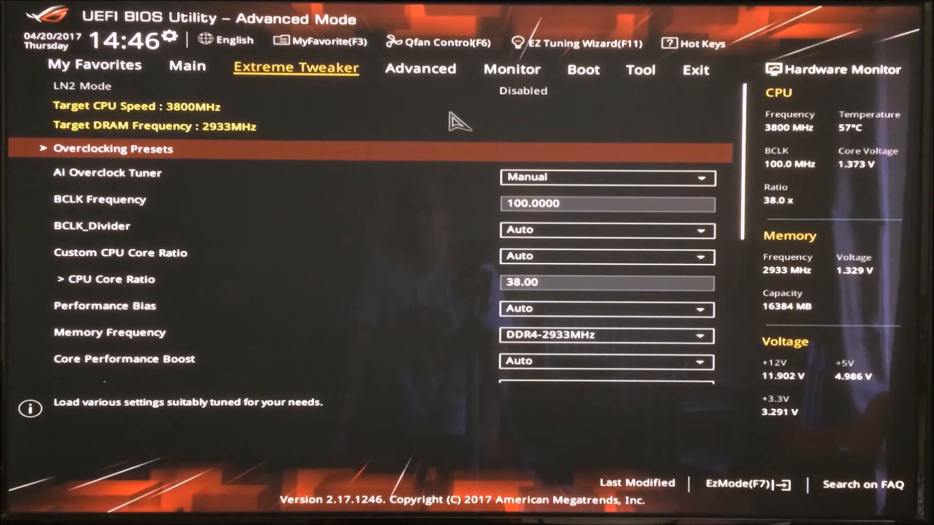
mouse_move(679, 178)
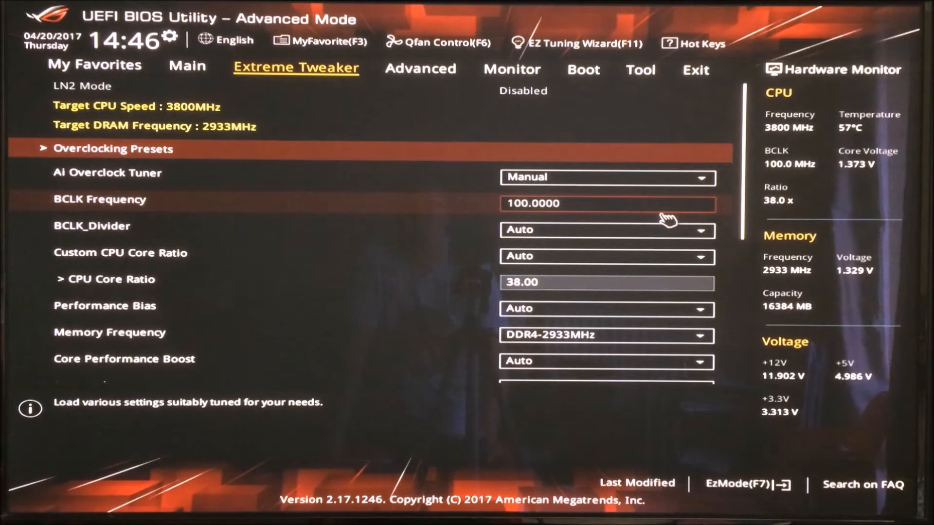
mouse_move(658, 256)
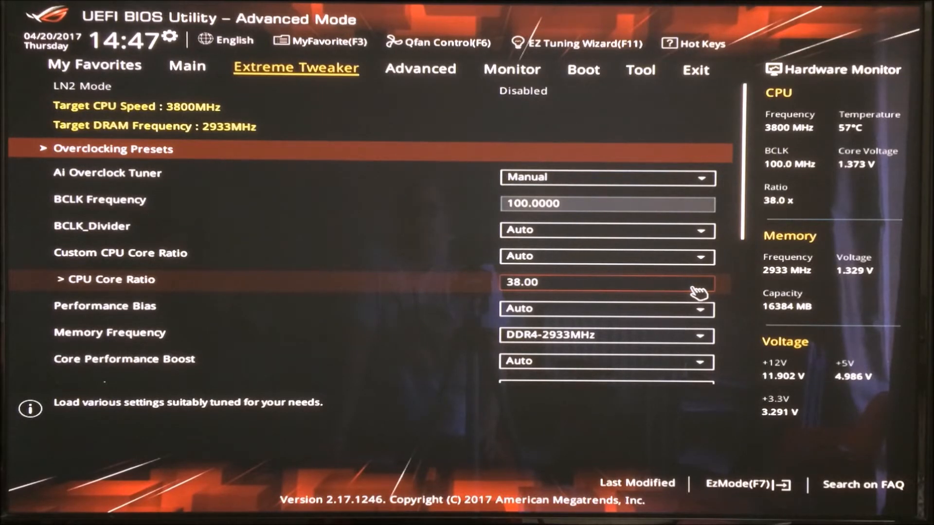
mouse_move(696, 310)
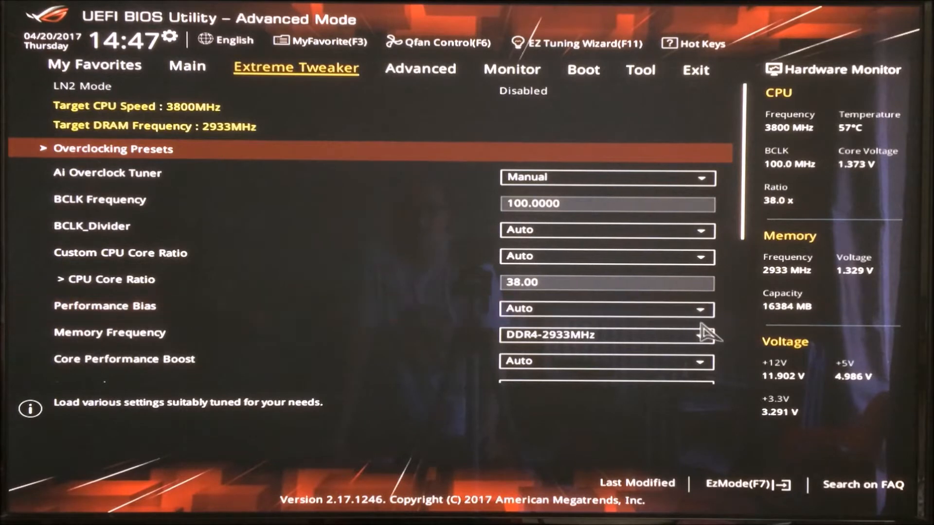
mouse_move(701, 345)
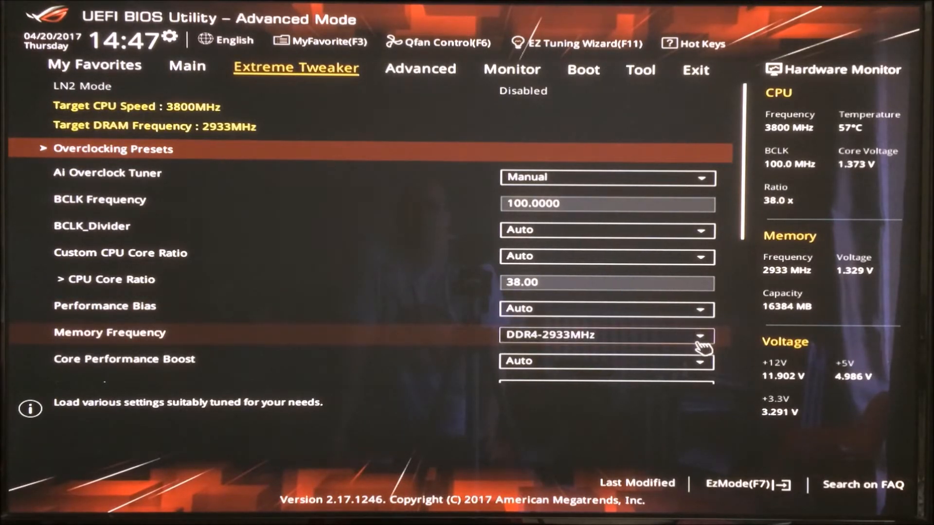
mouse_move(745, 368)
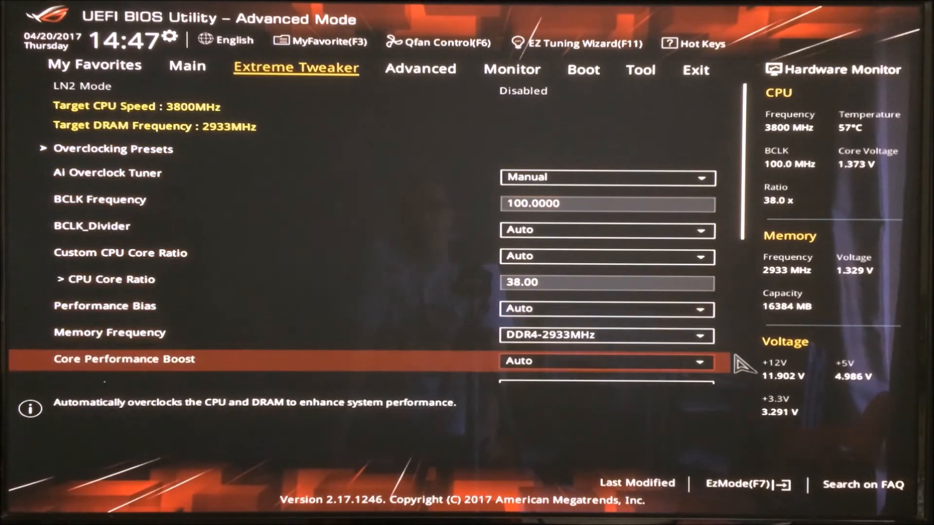
Step: Scroll Extreme Tweaker down to CPU core 1.373 V, SOC 1.111 V, DRAM 1.329 V
scroll("down", 3)
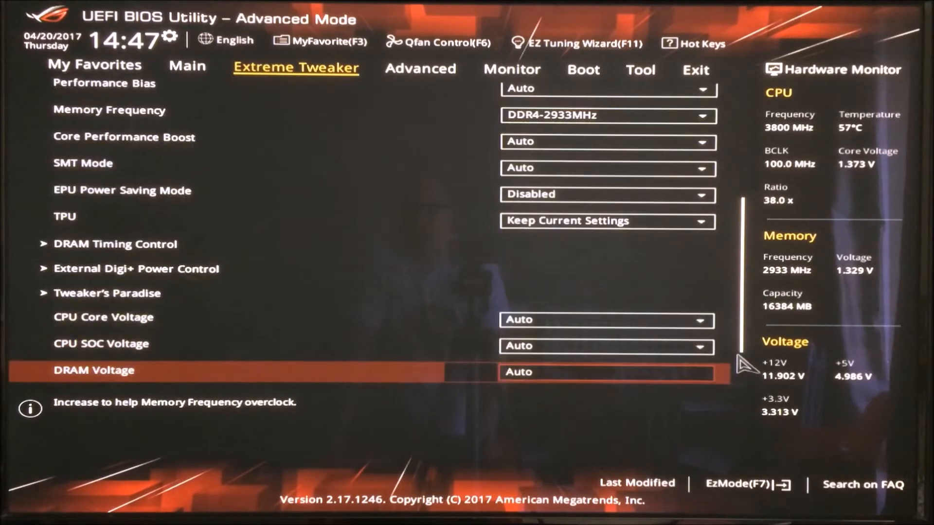
scroll("down", 3)
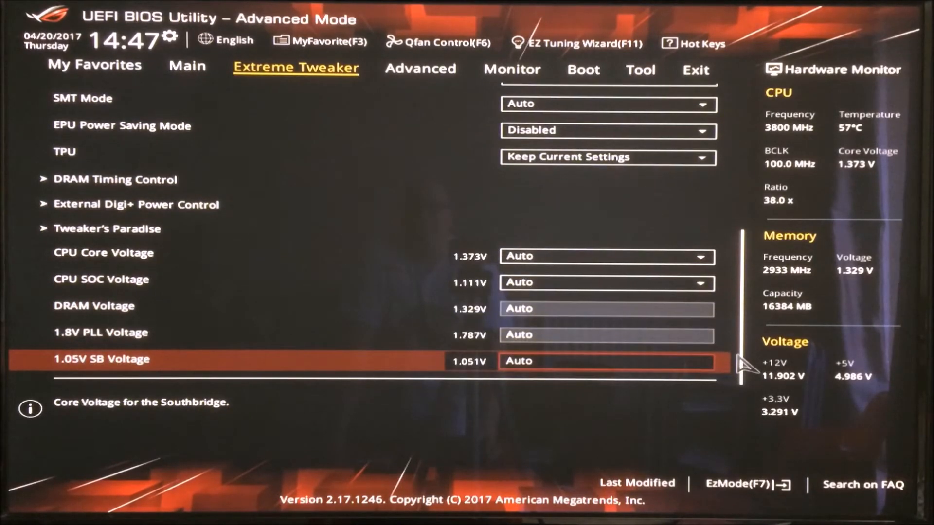
mouse_move(655, 284)
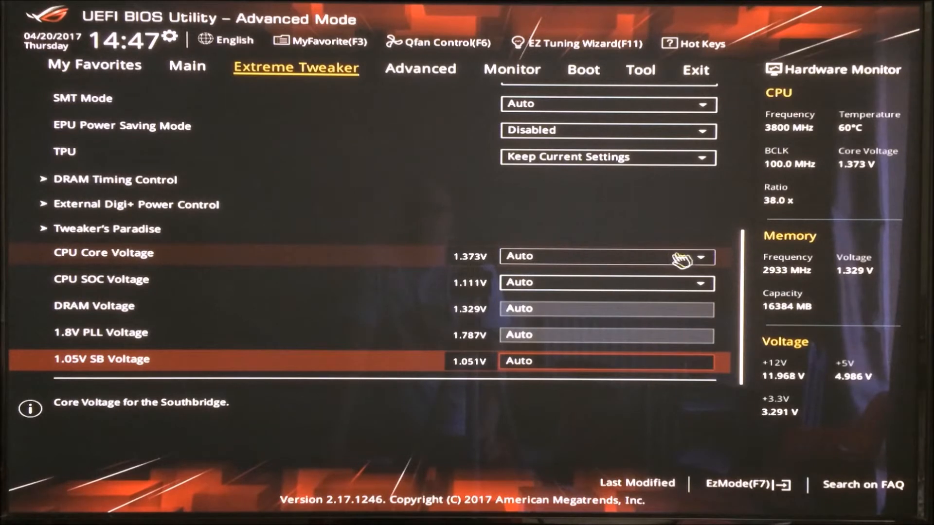
mouse_move(678, 256)
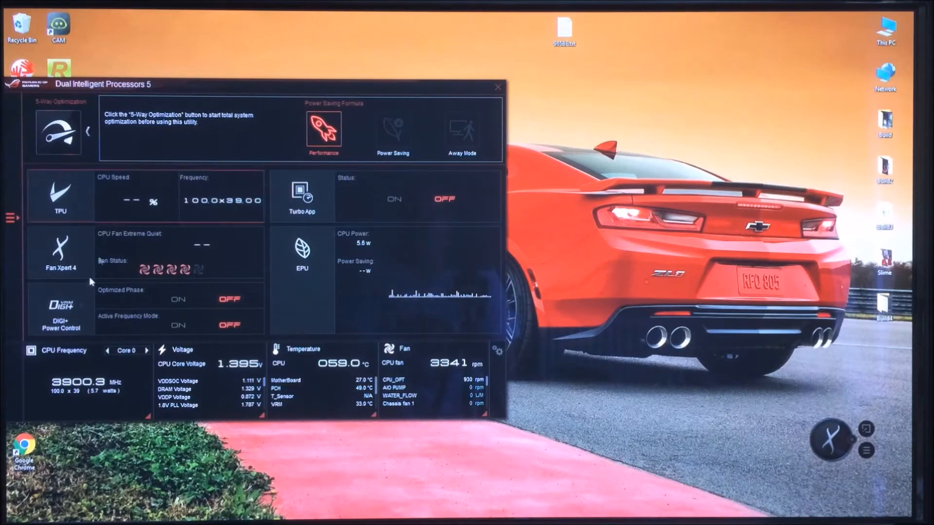
left_click(7, 513)
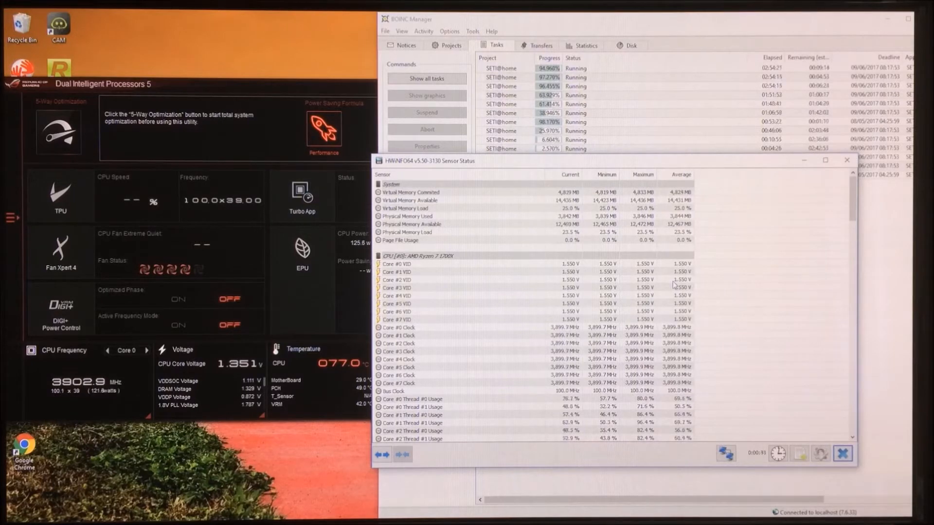
mouse_move(237, 369)
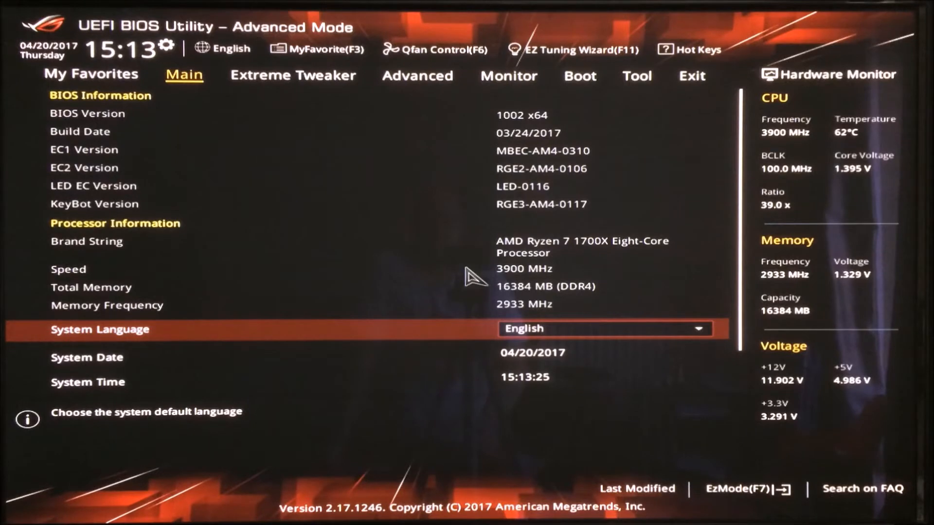
mouse_move(467, 233)
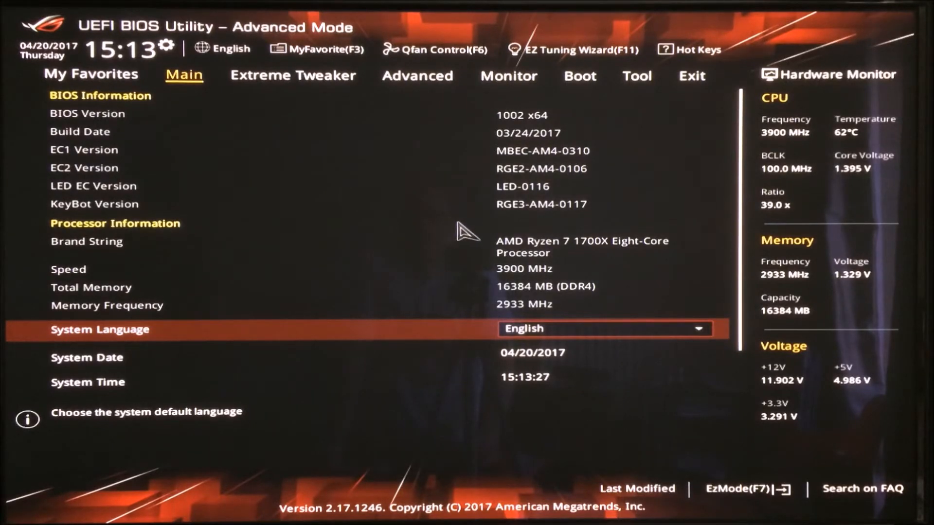
Step: Set CPU Core Ratio to 40 in Extreme Tweaker, then save changes and reset
left_click(292, 76)
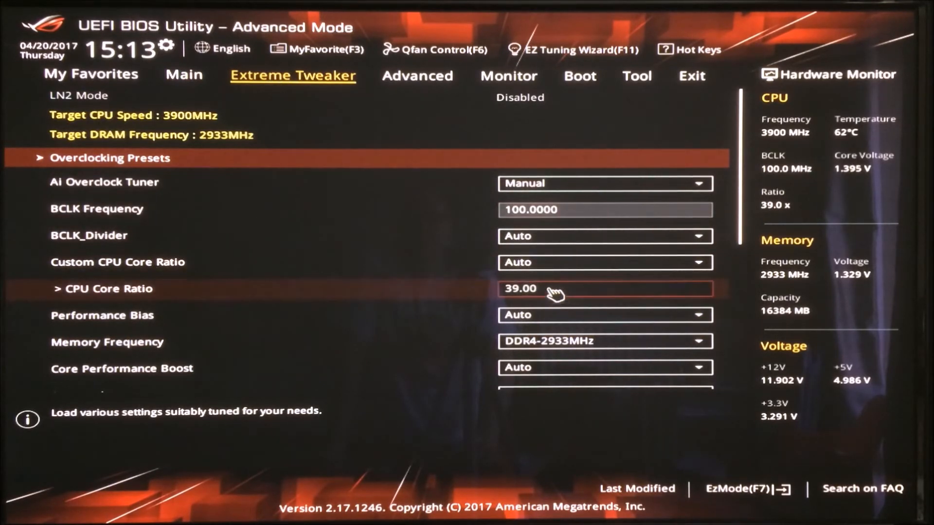
type("40")
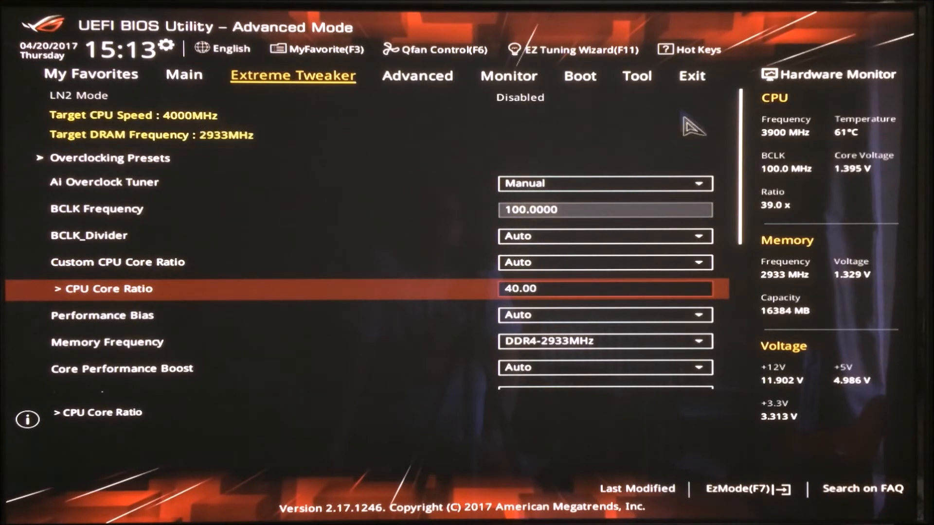
left_click(691, 76)
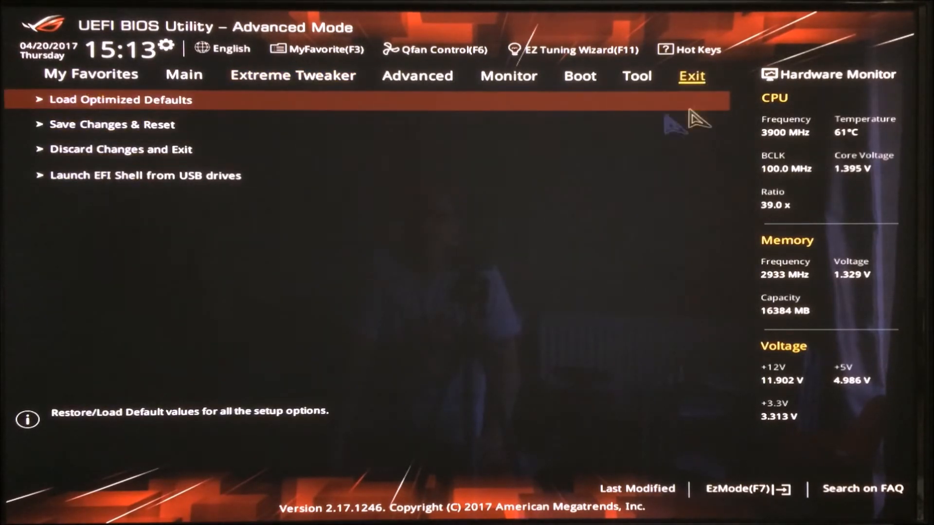
left_click(112, 124)
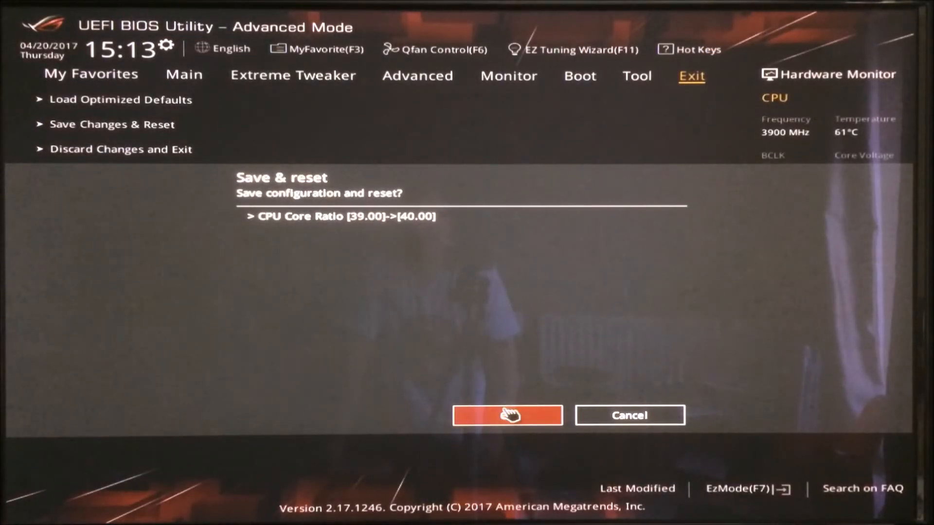
left_click(506, 415)
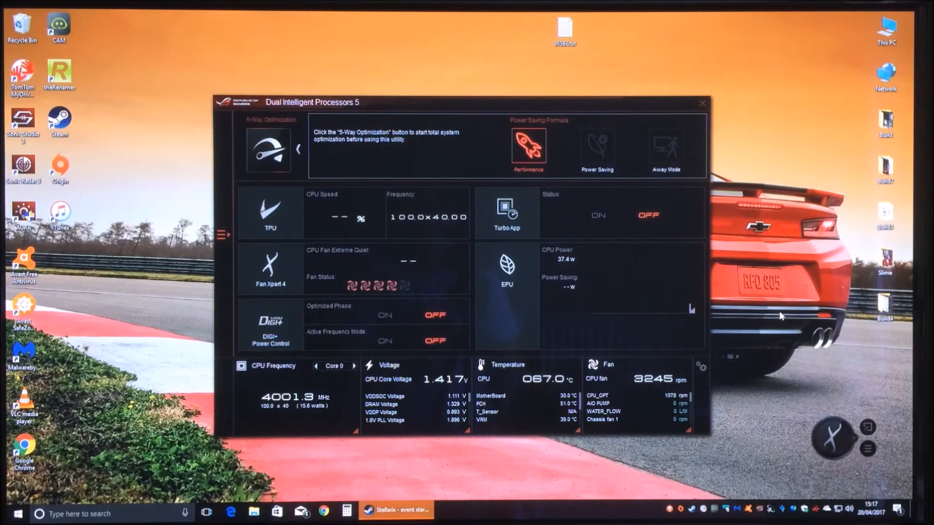
mouse_move(440, 138)
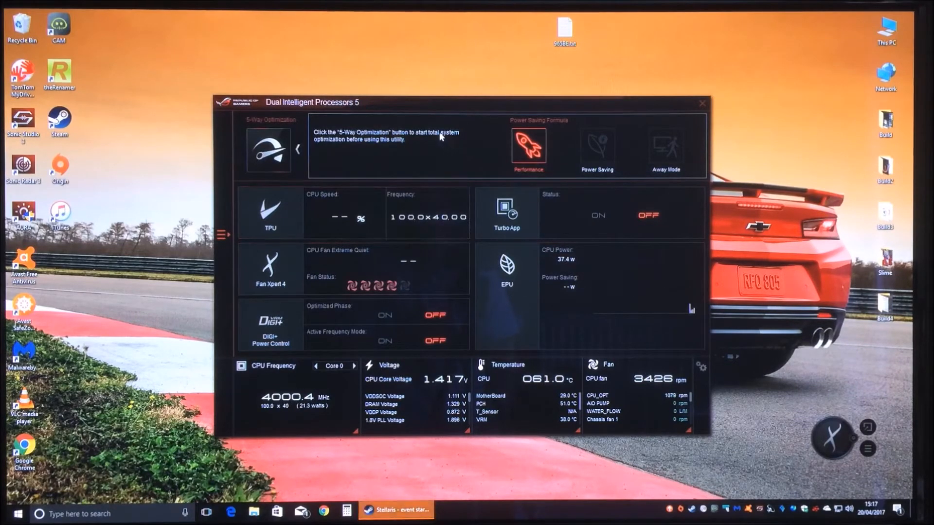
Step: Move the Dual Intelligent Processors 5 readout, showing 4002.5 MHz, to the top right
left_click_drag(312, 102, 432, 50)
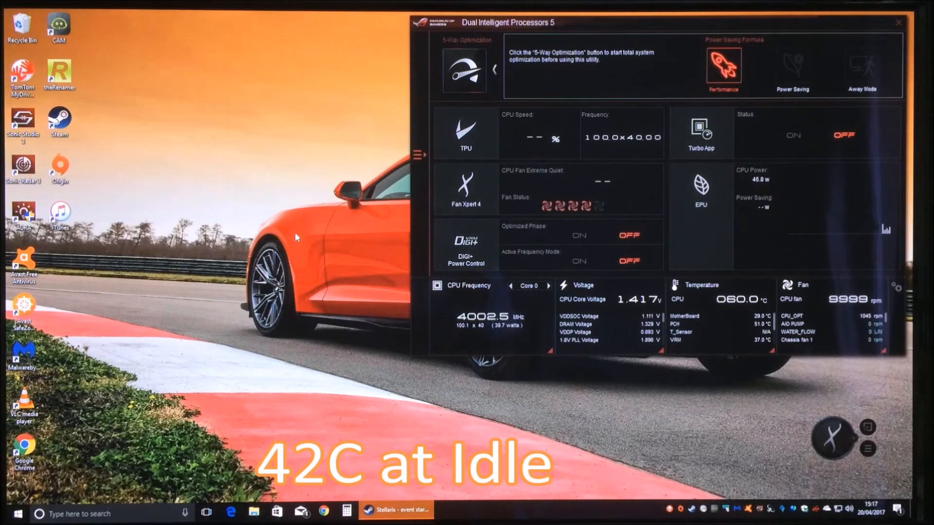
mouse_move(341, 281)
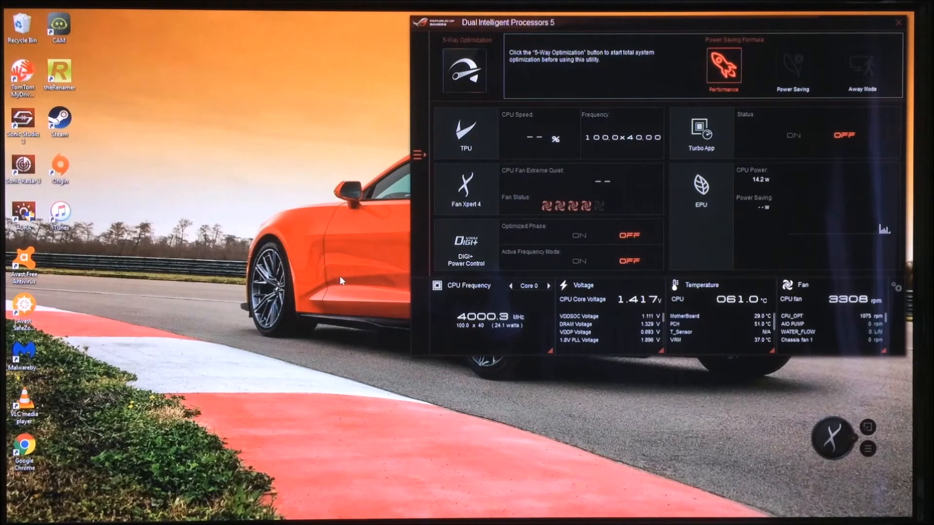
mouse_move(824, 47)
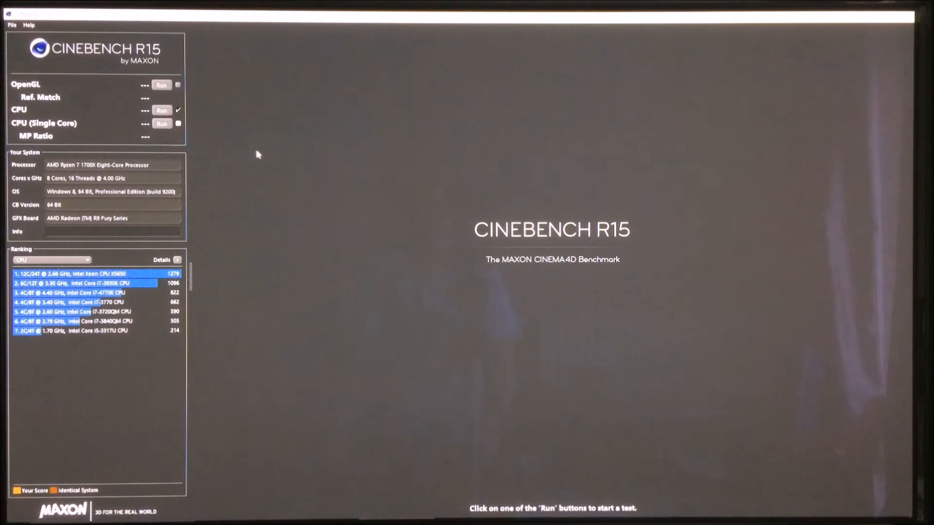
mouse_move(216, 154)
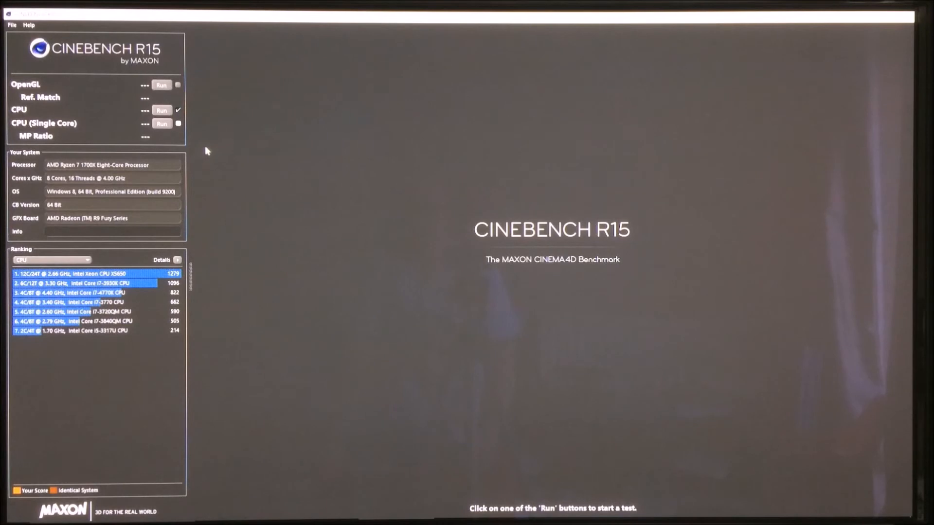
Step: Run the Cinebench R15 CPU render test on the Ryzen 7 1700X at 4.00 GHz
left_click(162, 110)
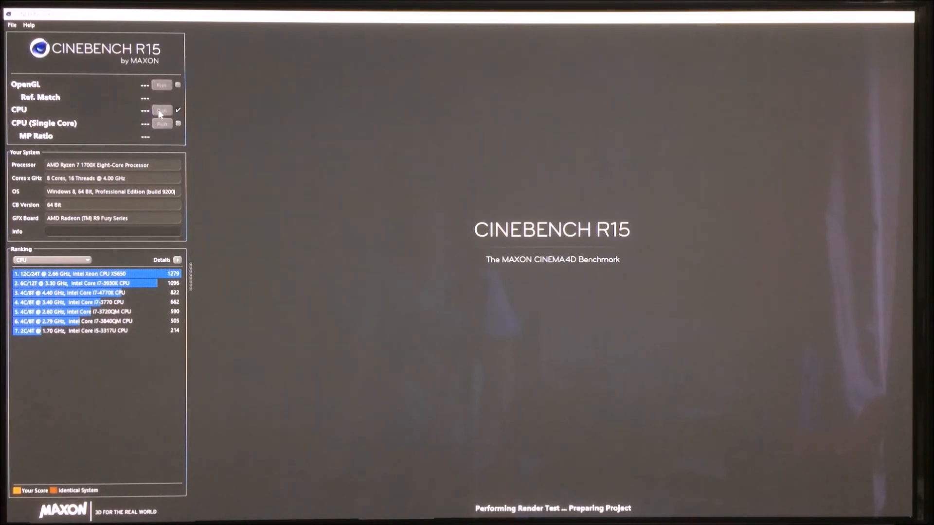